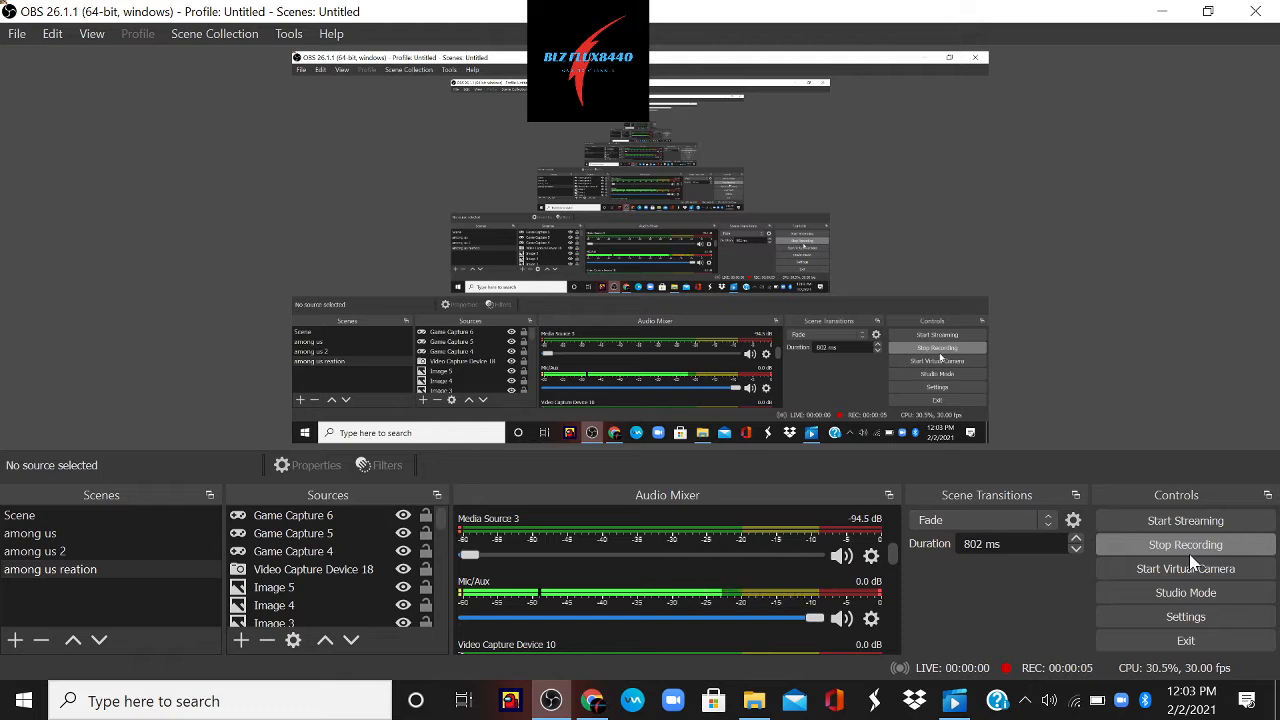
mouse_move(1186, 568)
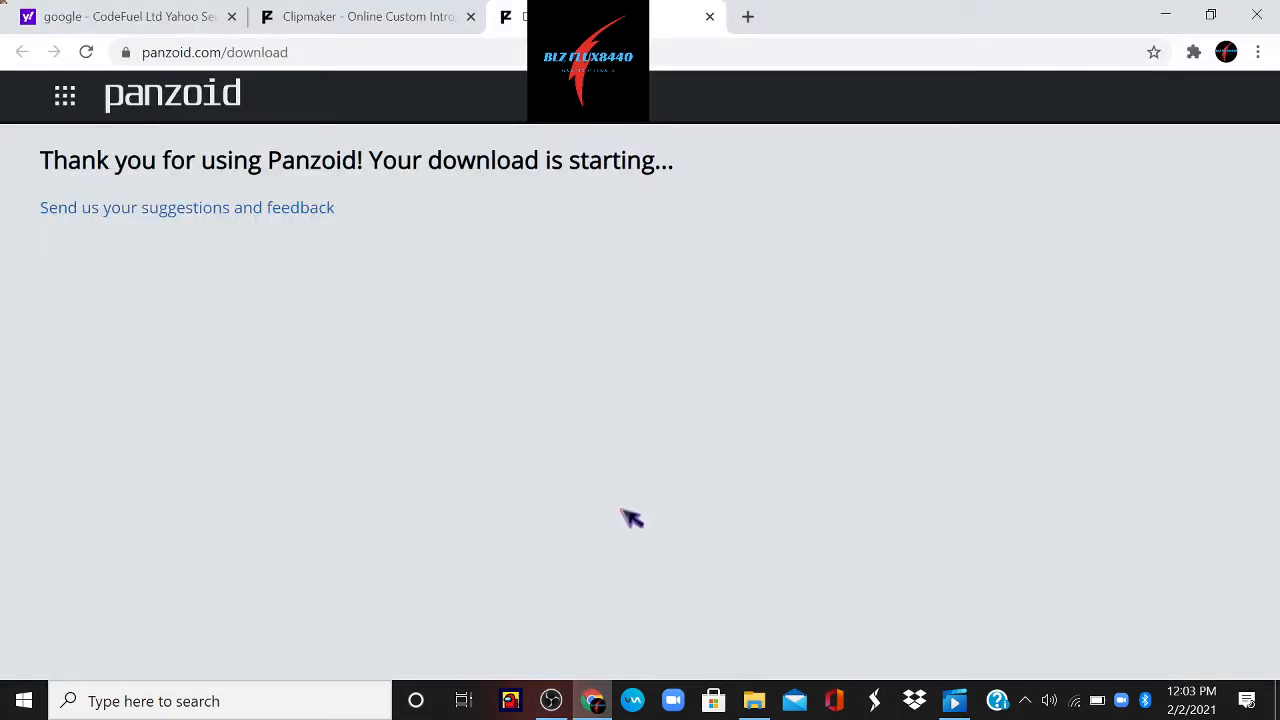
mouse_move(244, 32)
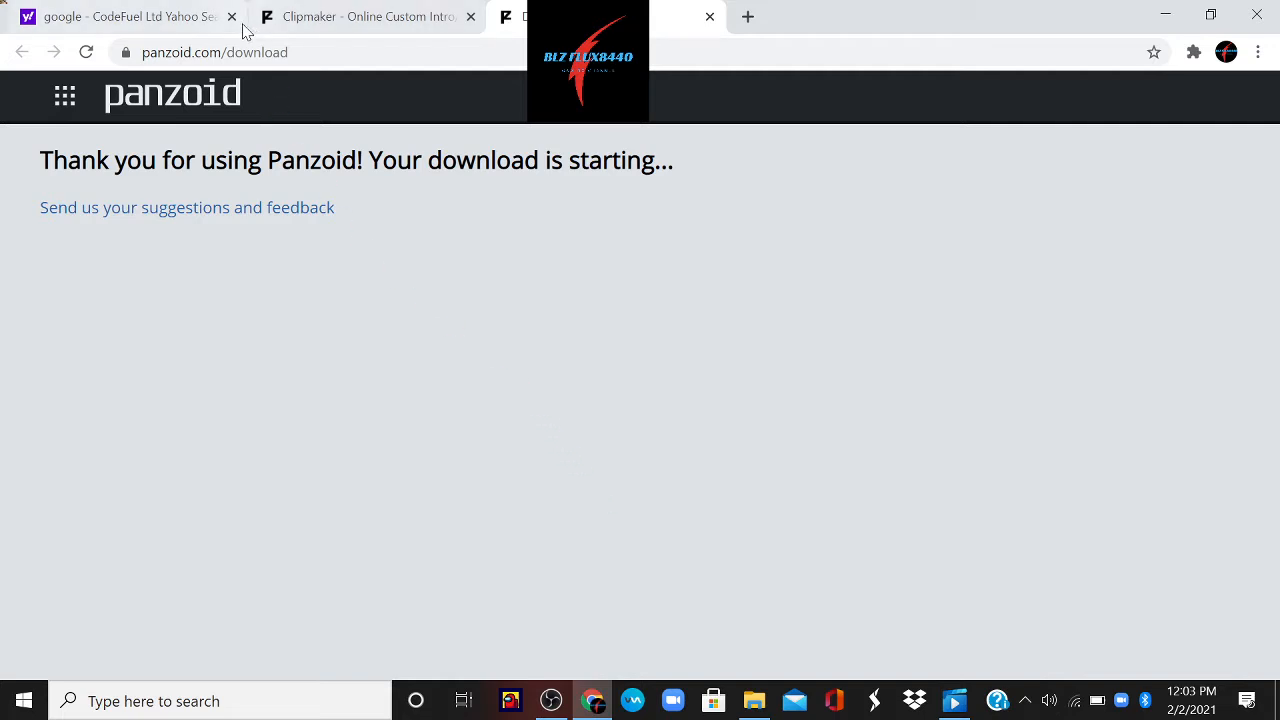
Step: Close the Yahoo search tab while the intro download starts
left_click(232, 16)
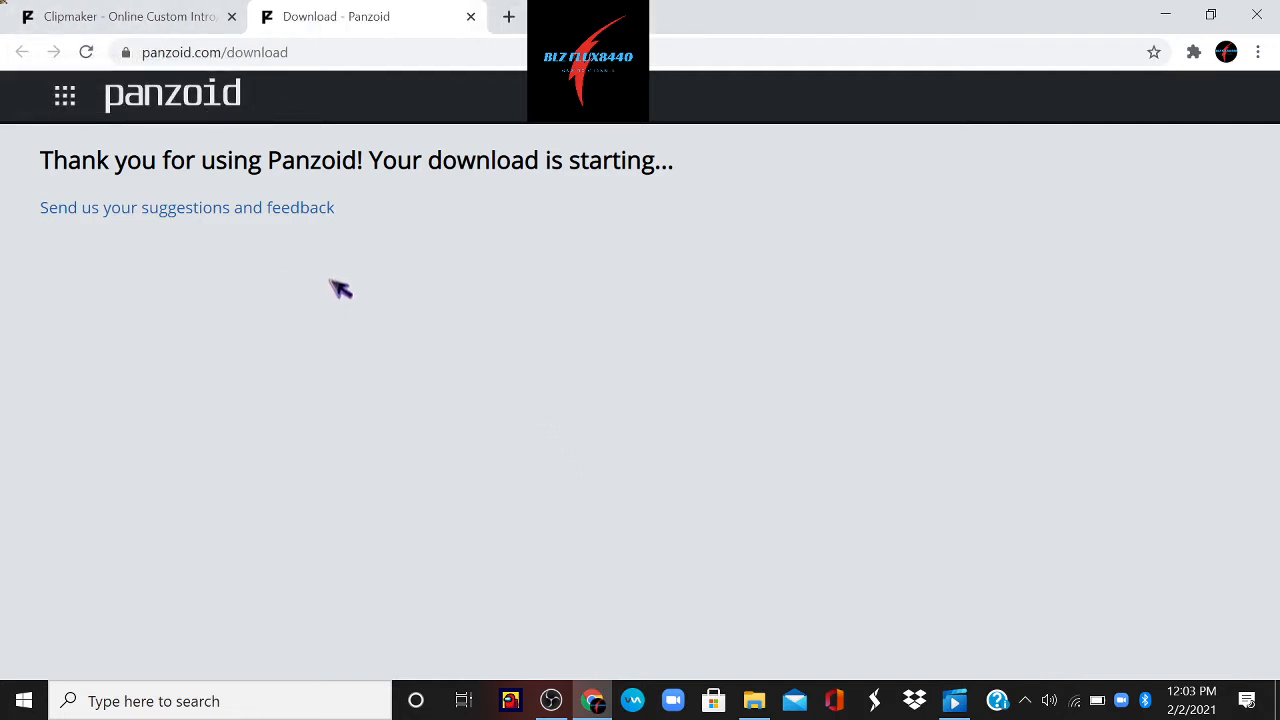
mouse_move(332, 288)
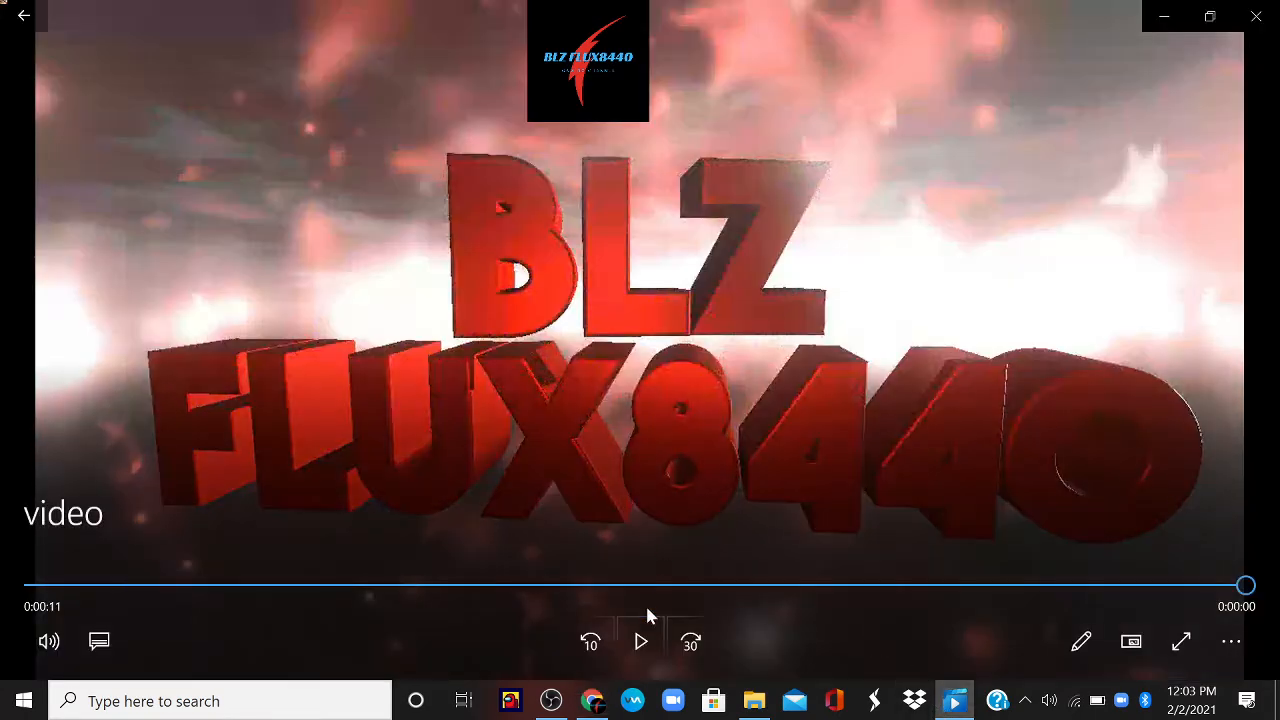
Step: Play the downloaded BLZ FLUX8440 intro in the media player and bring OBS Studio back
left_click(640, 640)
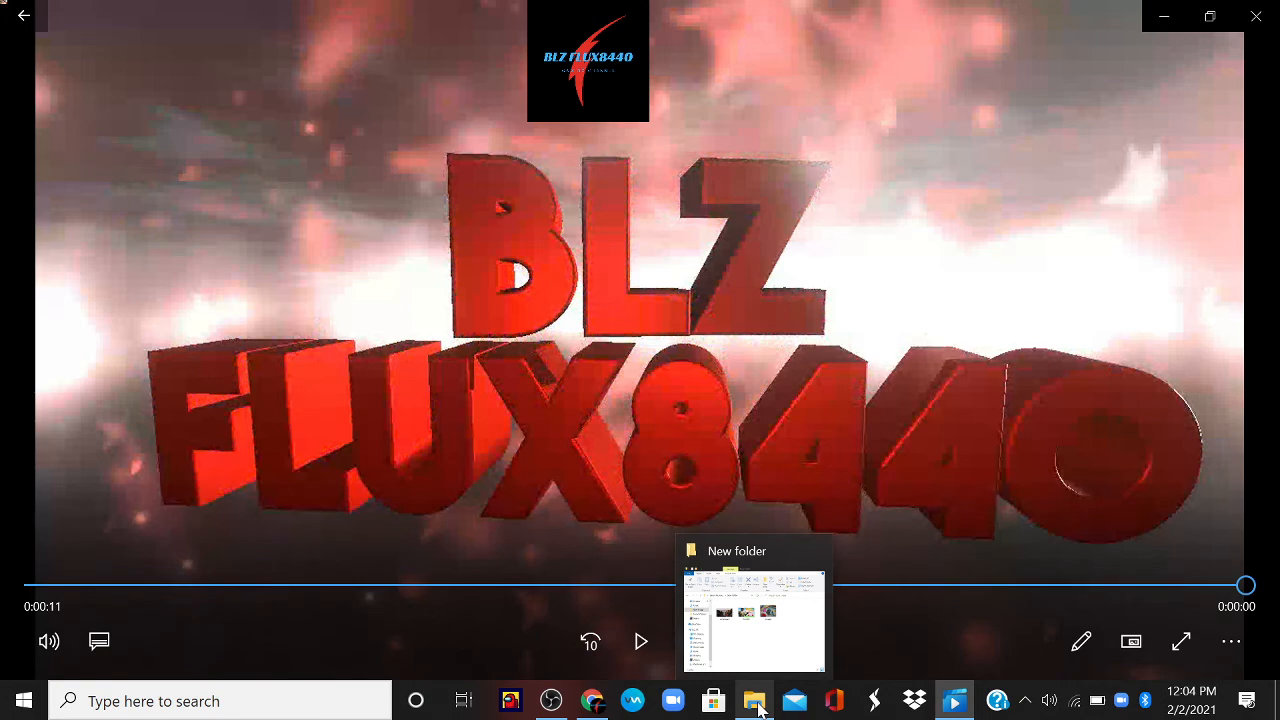
left_click(552, 700)
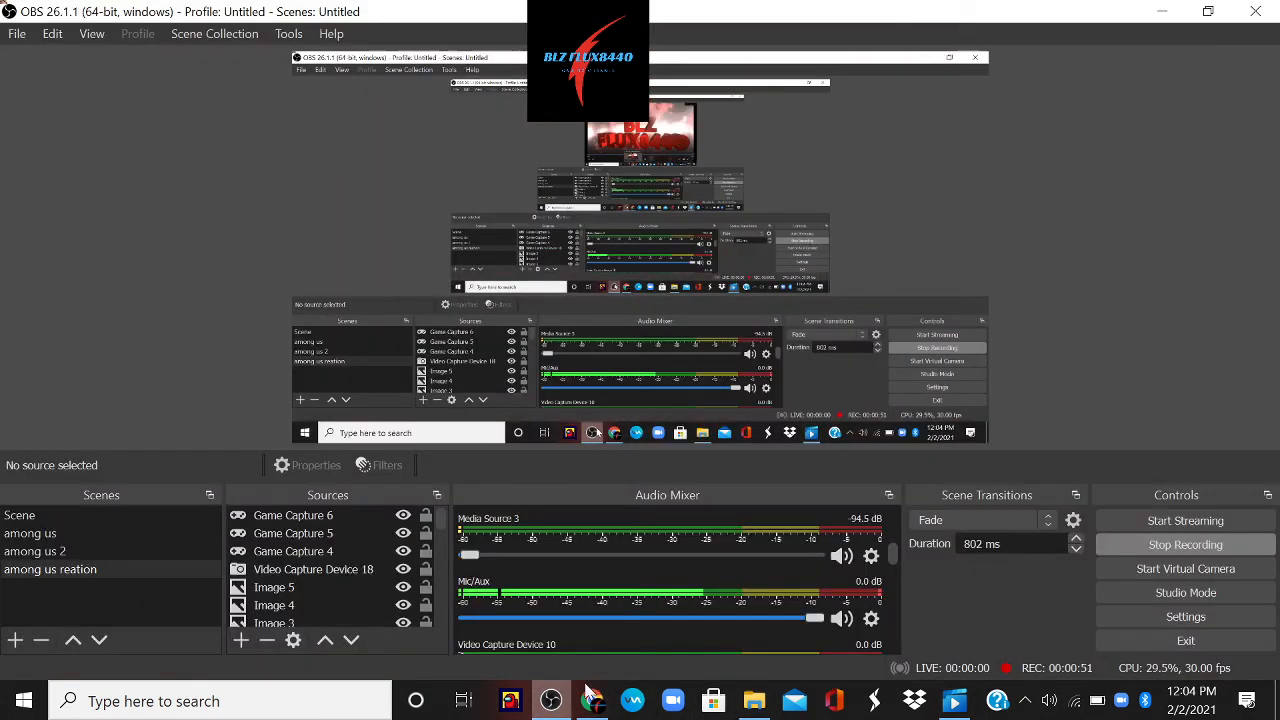